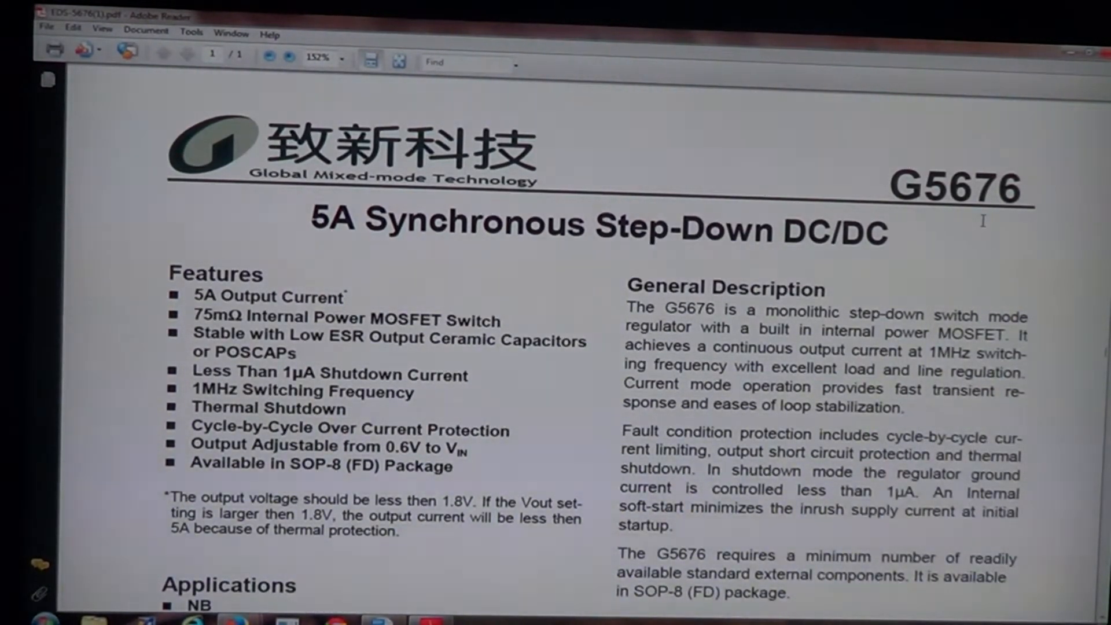
scroll("down", 3)
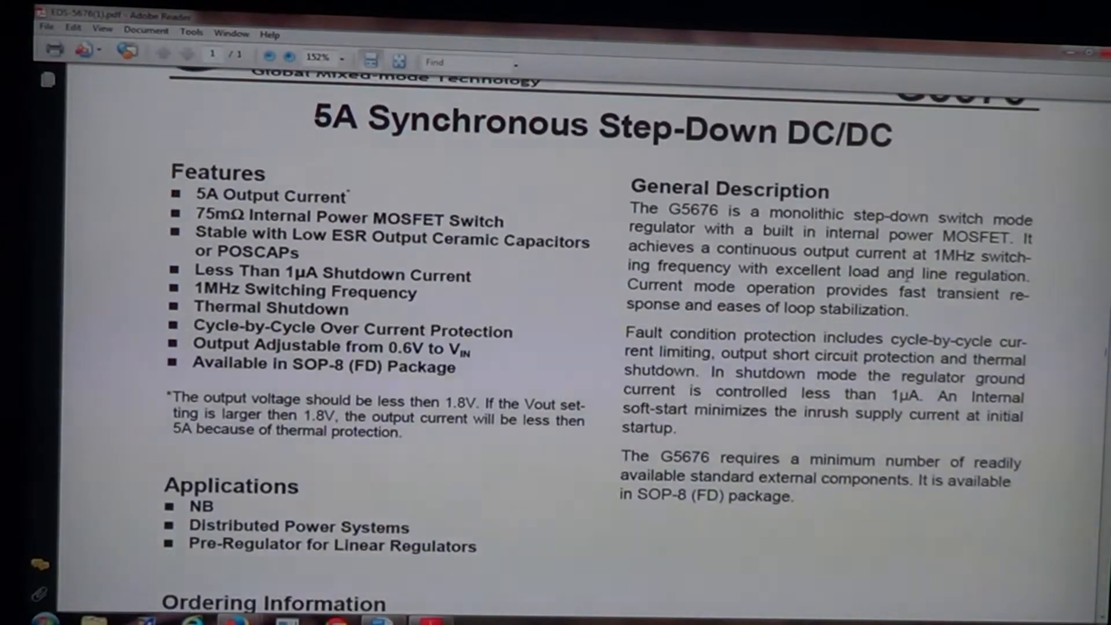
scroll("down", 3)
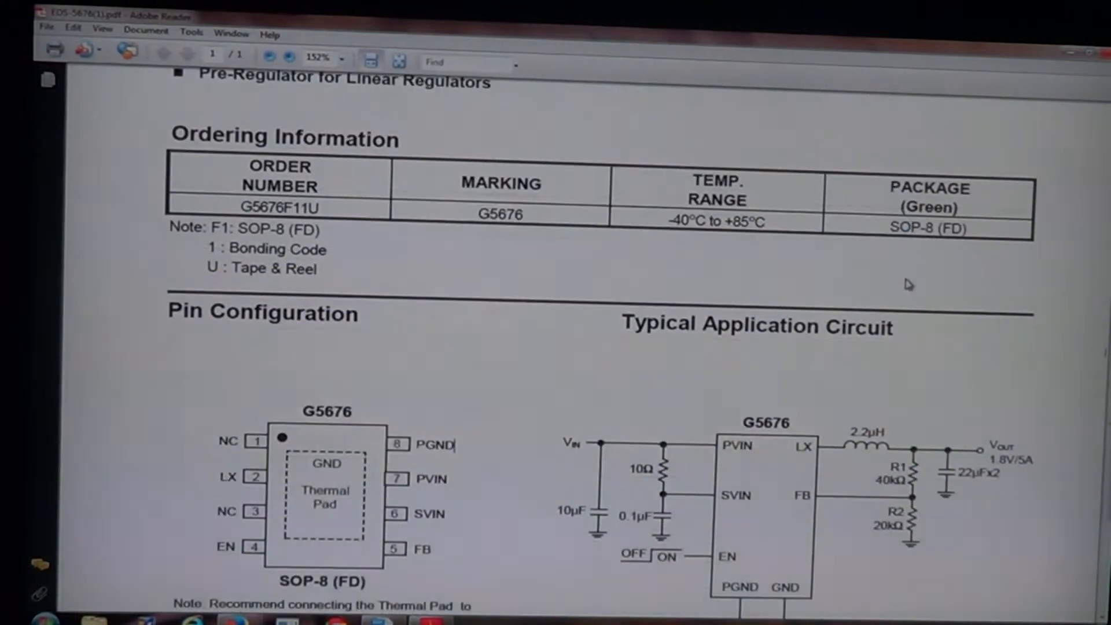
scroll("down", 3)
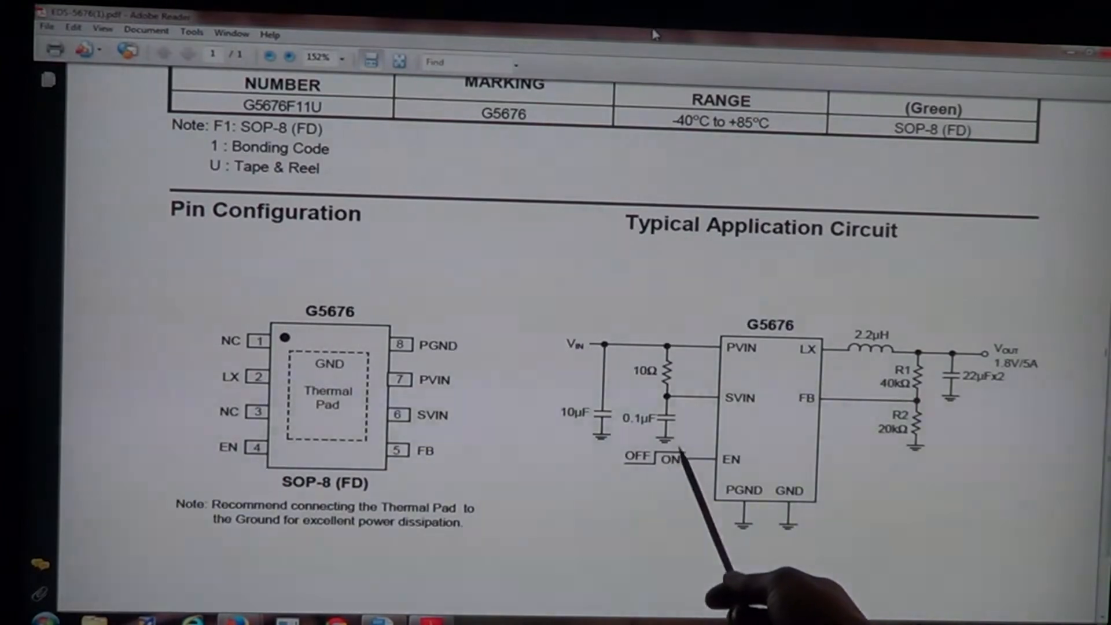
mouse_move(737, 482)
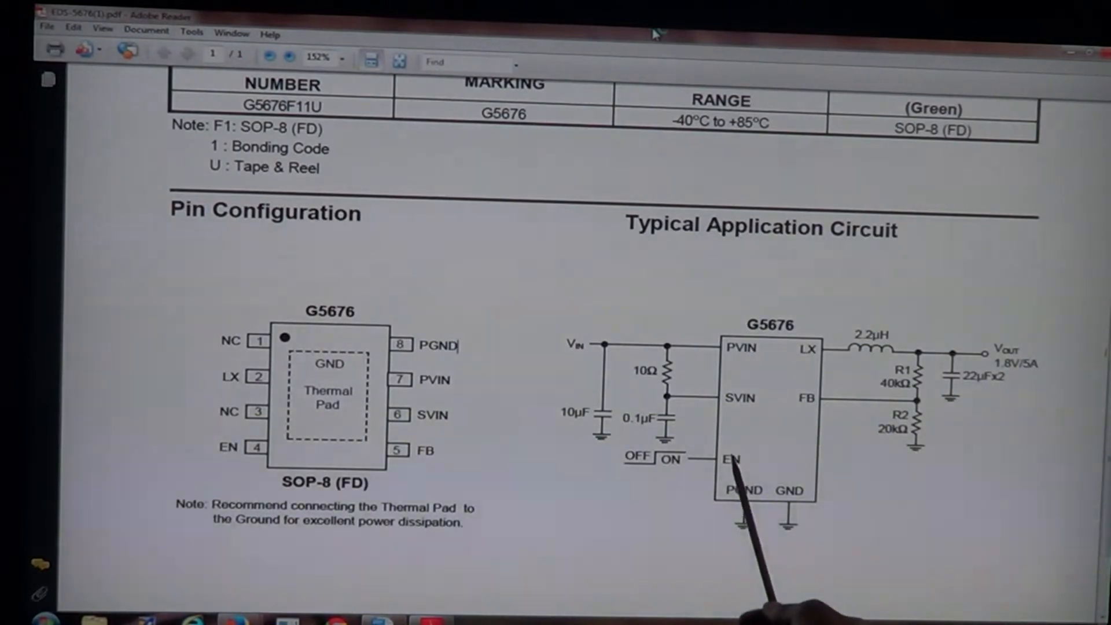
mouse_move(751, 460)
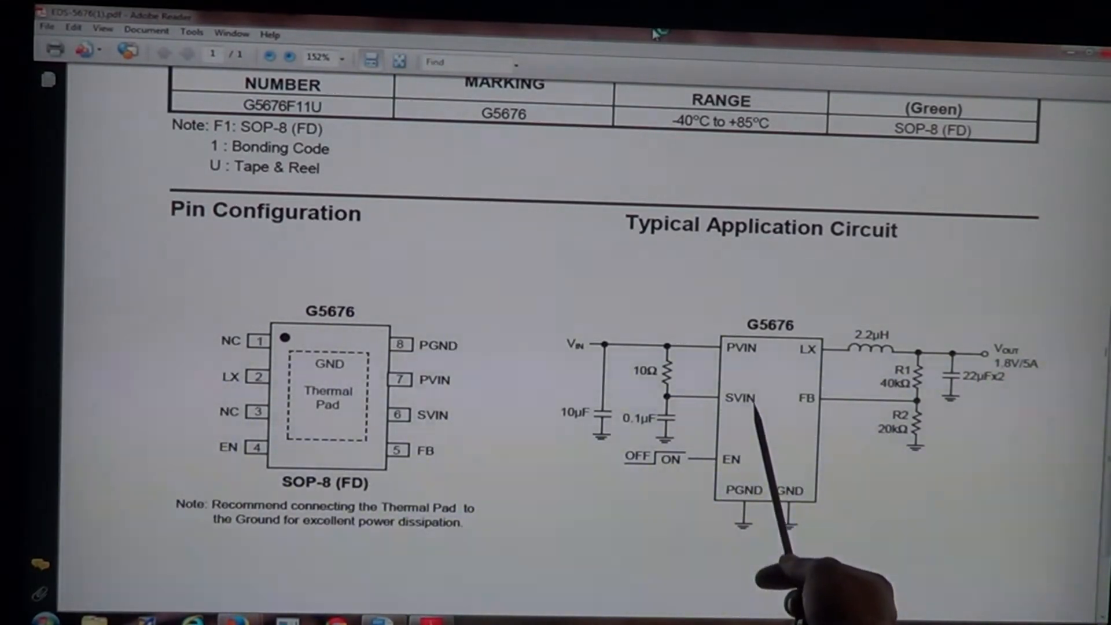
mouse_move(822, 369)
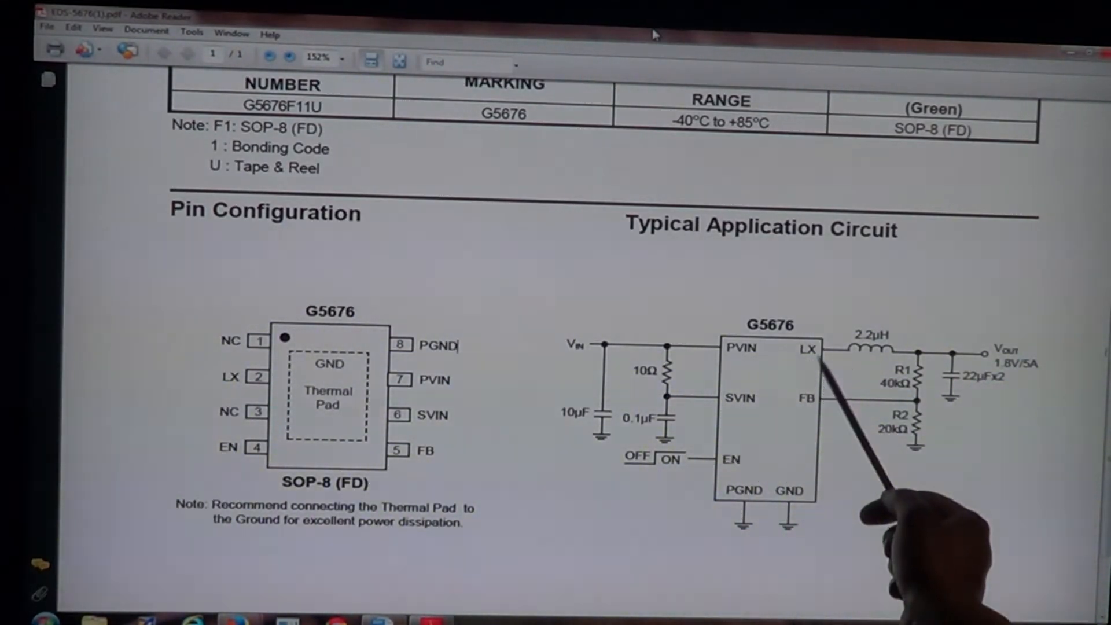